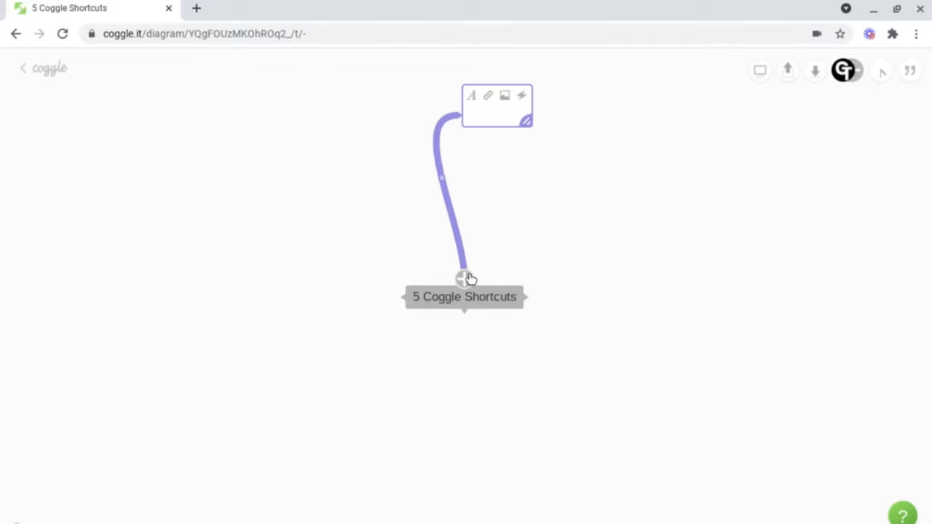
Add a 'Checkbox' checklist branch above the root and leave its box unticked
text(Checkbox)
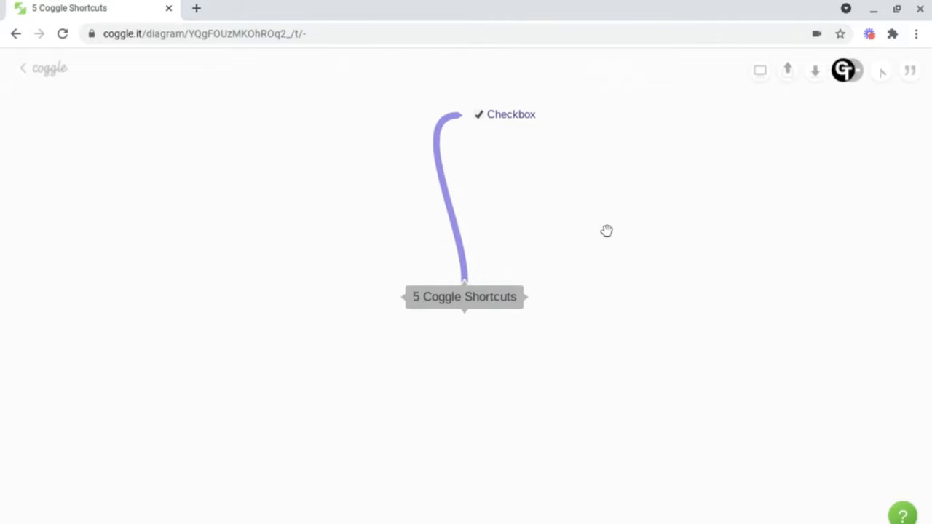
mouse_move(471, 96)
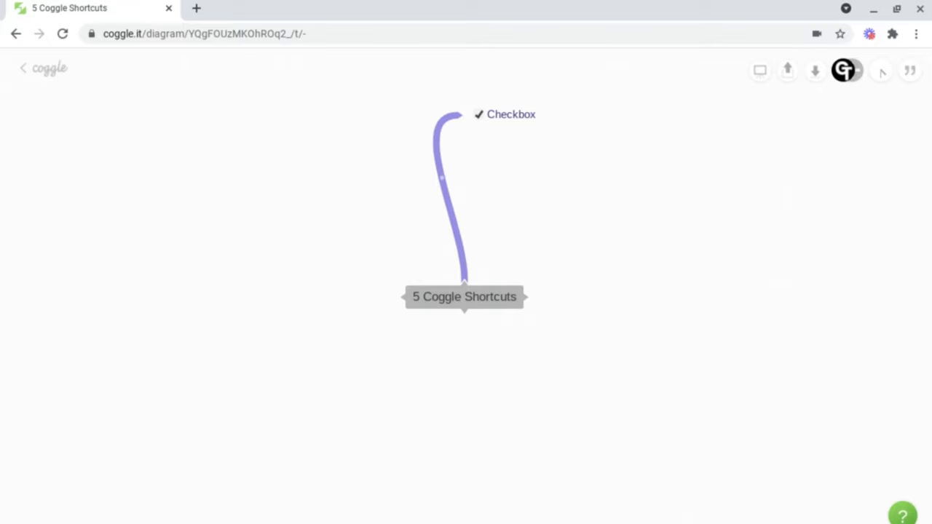
mouse_move(478, 126)
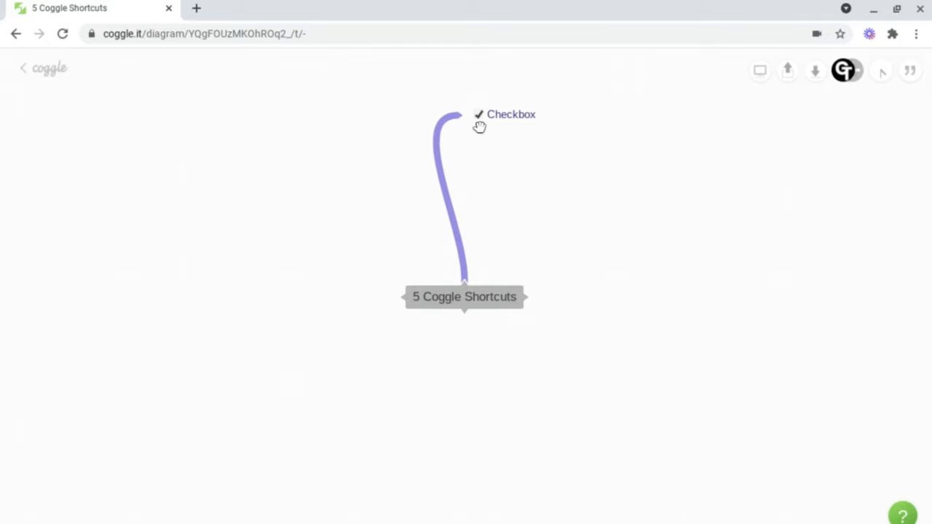
click(476, 115)
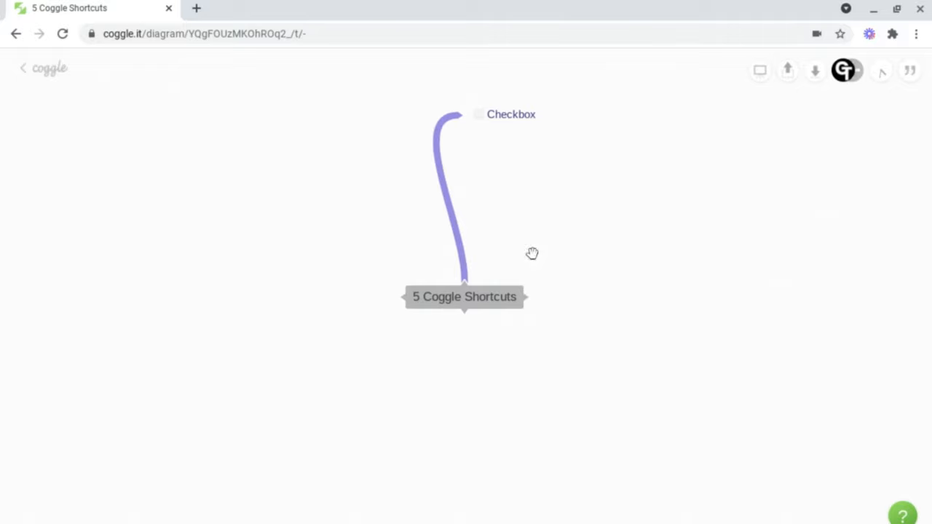
Add a right-hand branch from the root labelled with the :drum: emoji
click(530, 297)
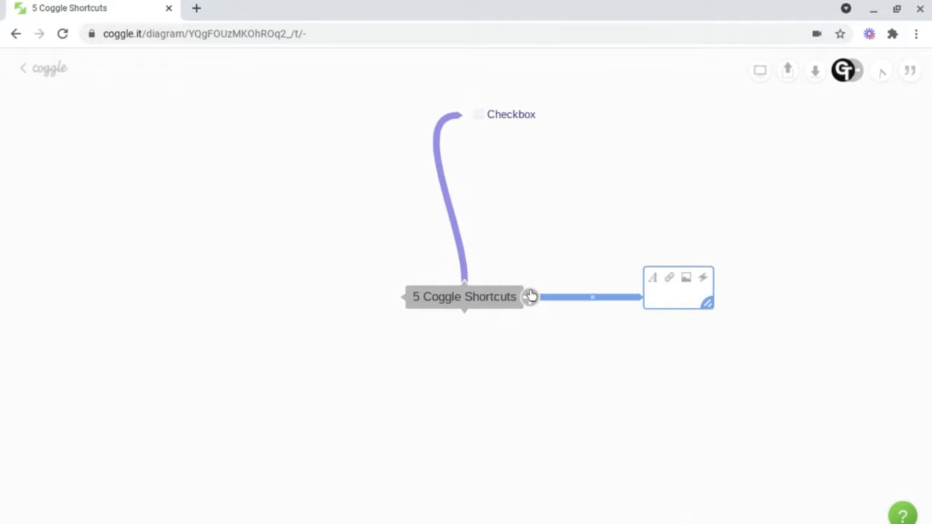
text(:)
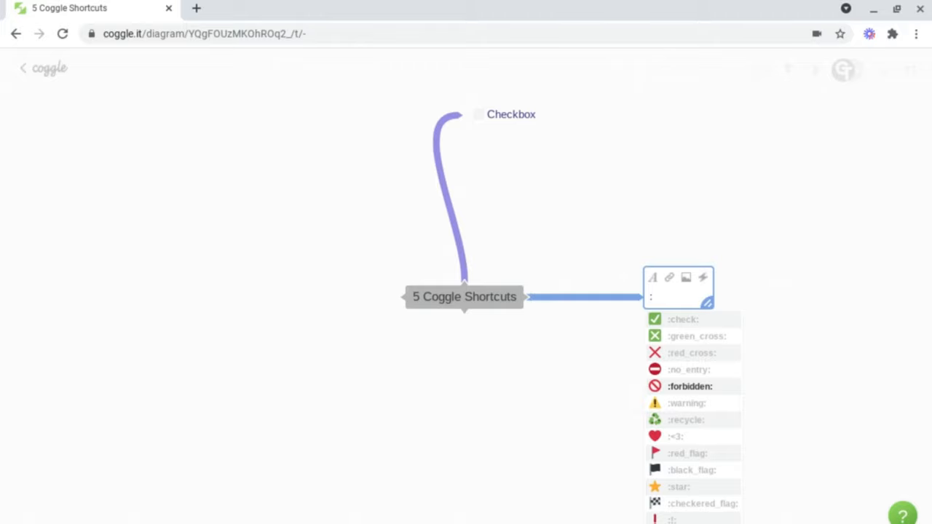
text(drum)
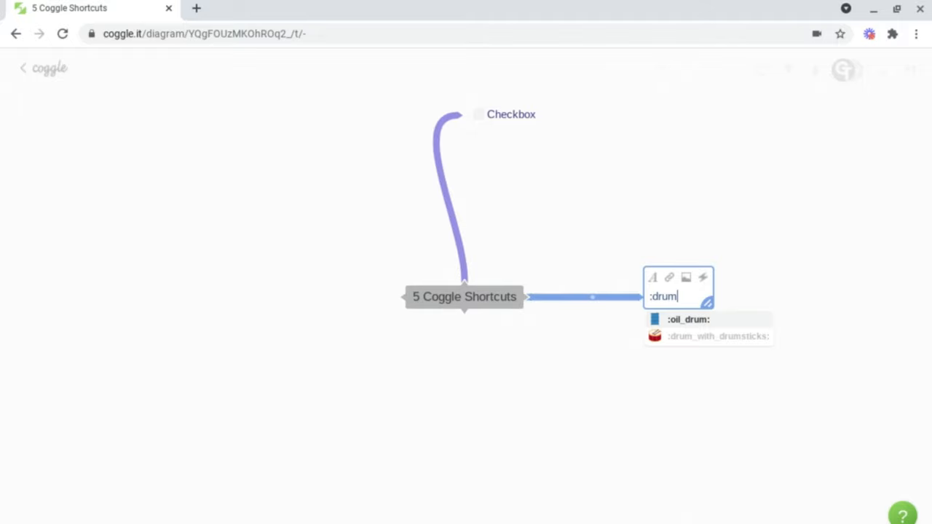
mouse_move(688, 327)
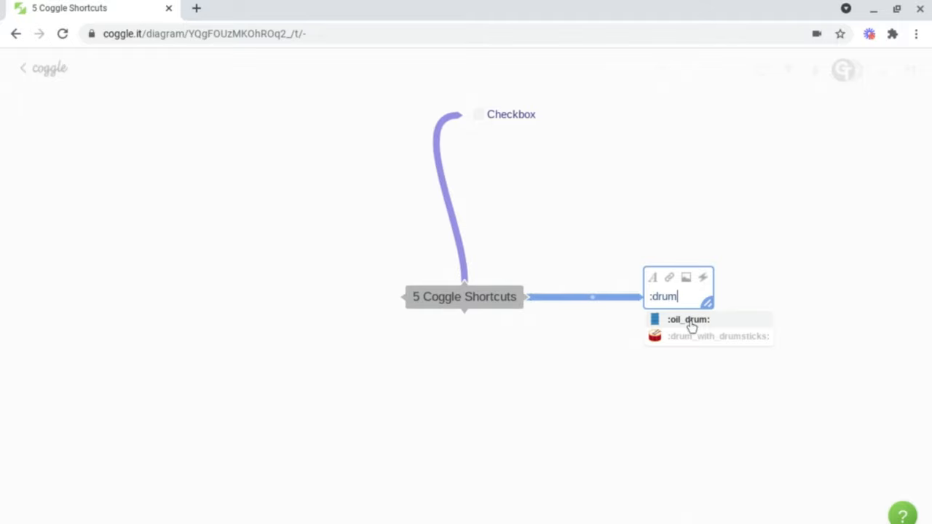
click(717, 336)
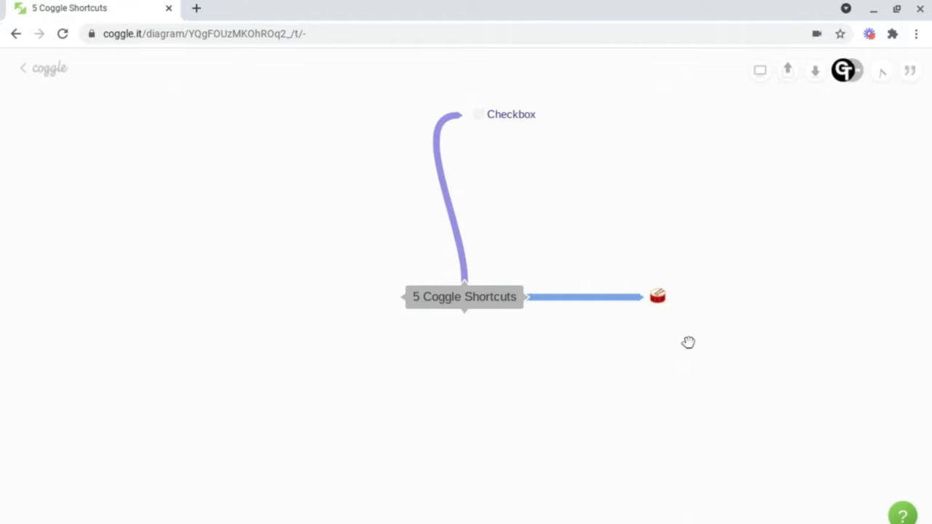
mouse_move(691, 292)
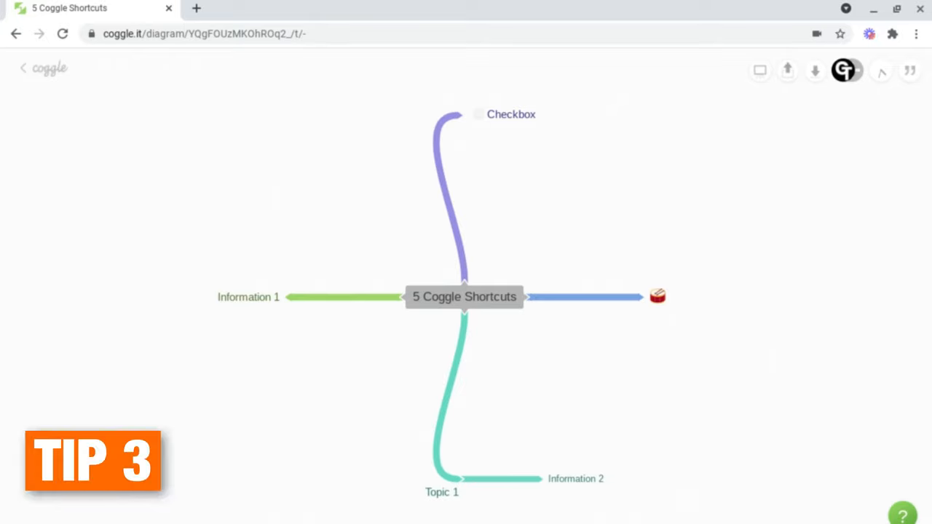
mouse_move(543, 331)
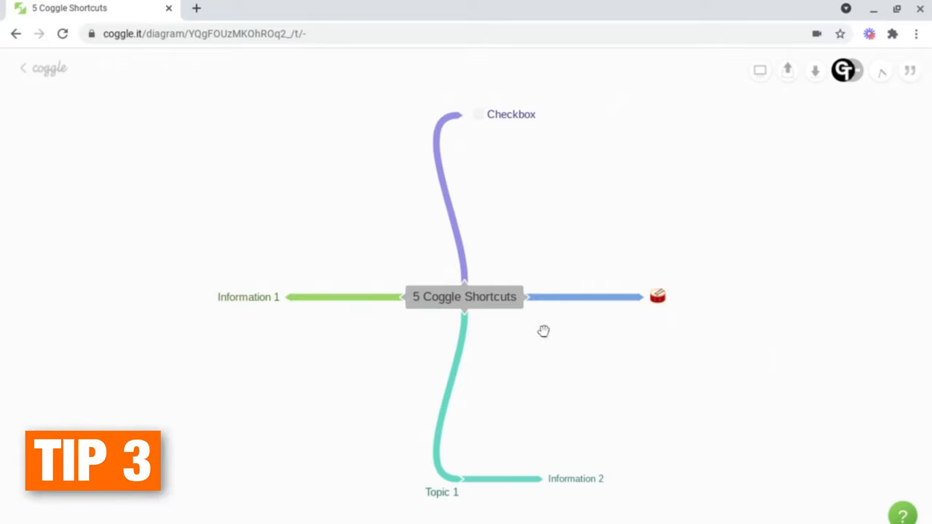
mouse_move(254, 251)
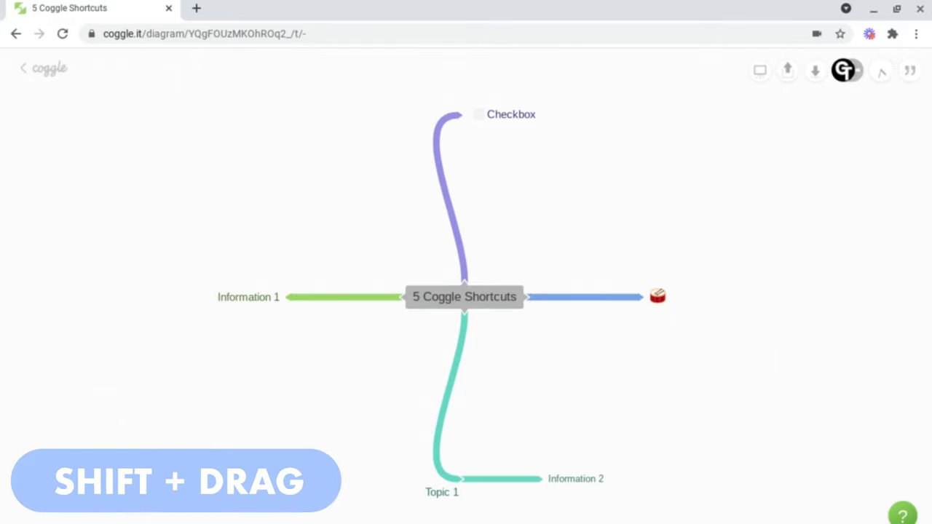
mouse_move(246, 300)
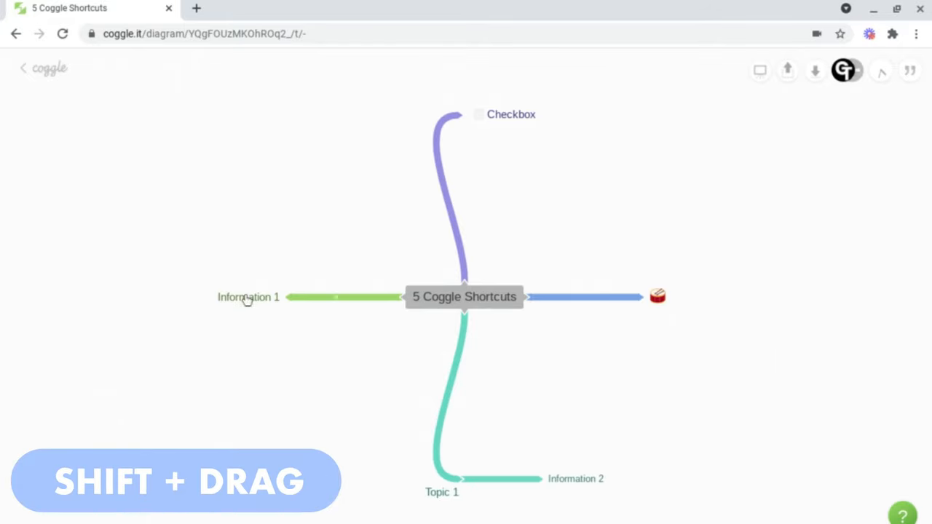
Shift-drag Information 1 onto Topic 1 to transplant it there
drag(248, 297, 332, 339)
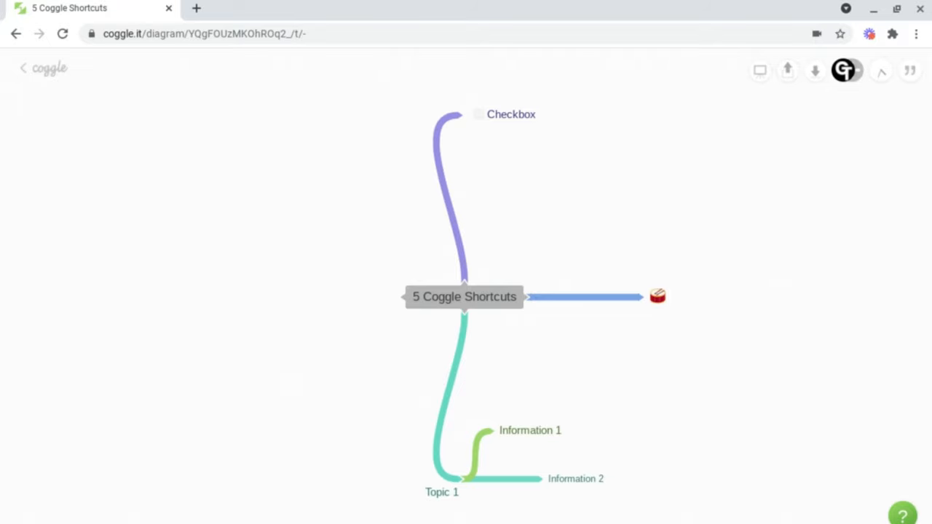
mouse_move(444, 484)
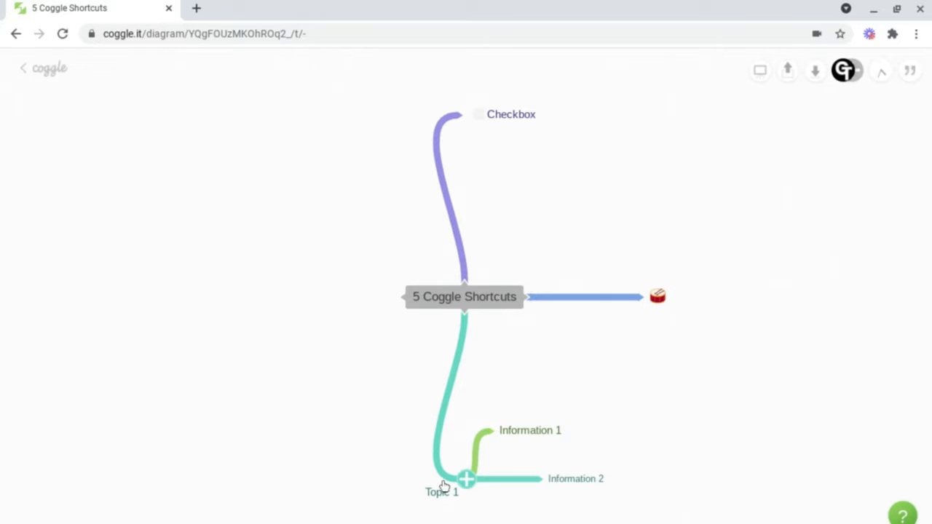
Make Topic 1 a # header and create a floating node on the left canvas
click(441, 492)
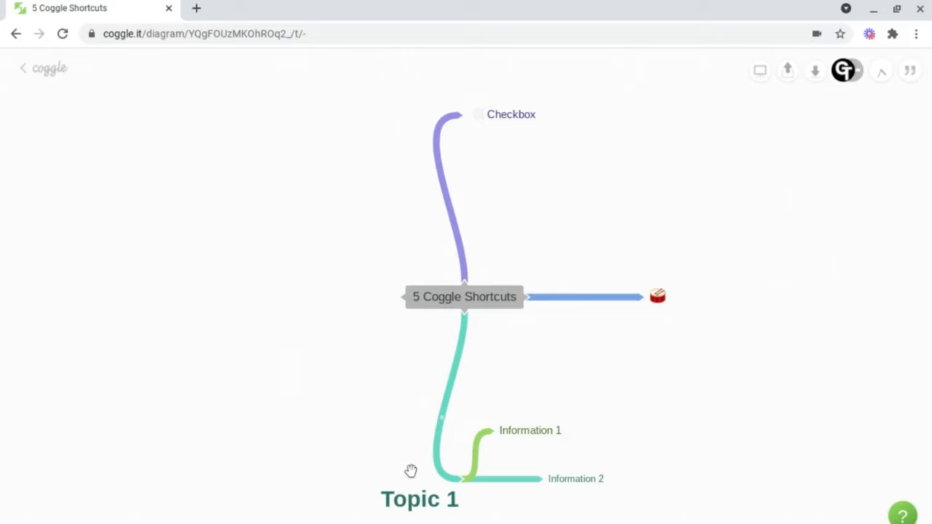
mouse_move(440, 115)
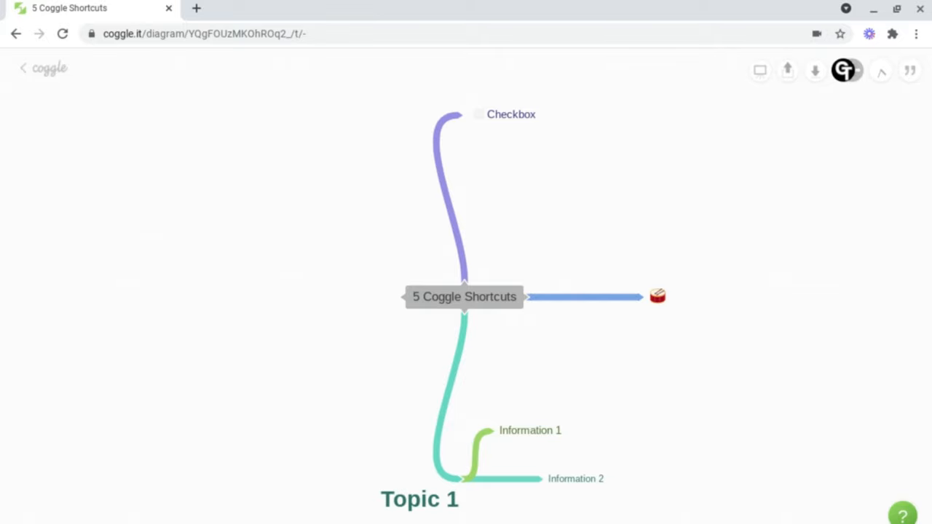
mouse_move(92, 232)
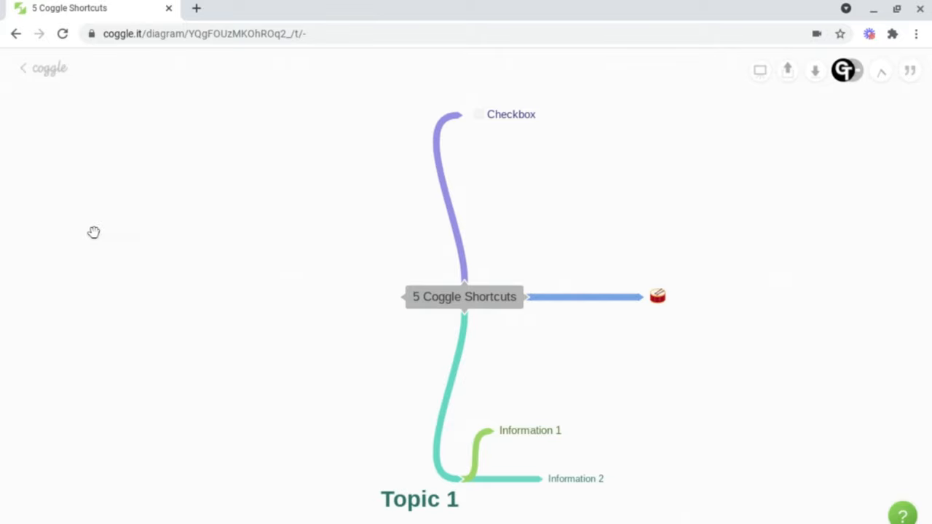
double_click(93, 232)
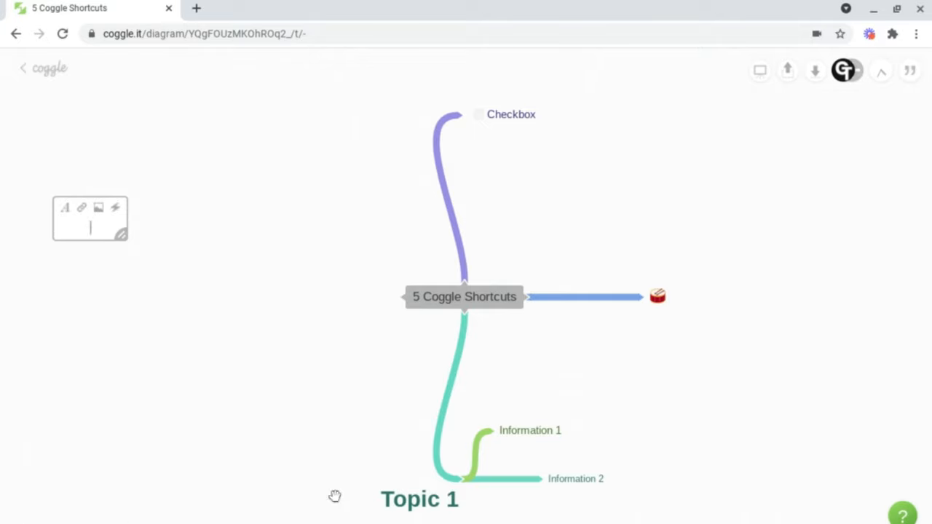